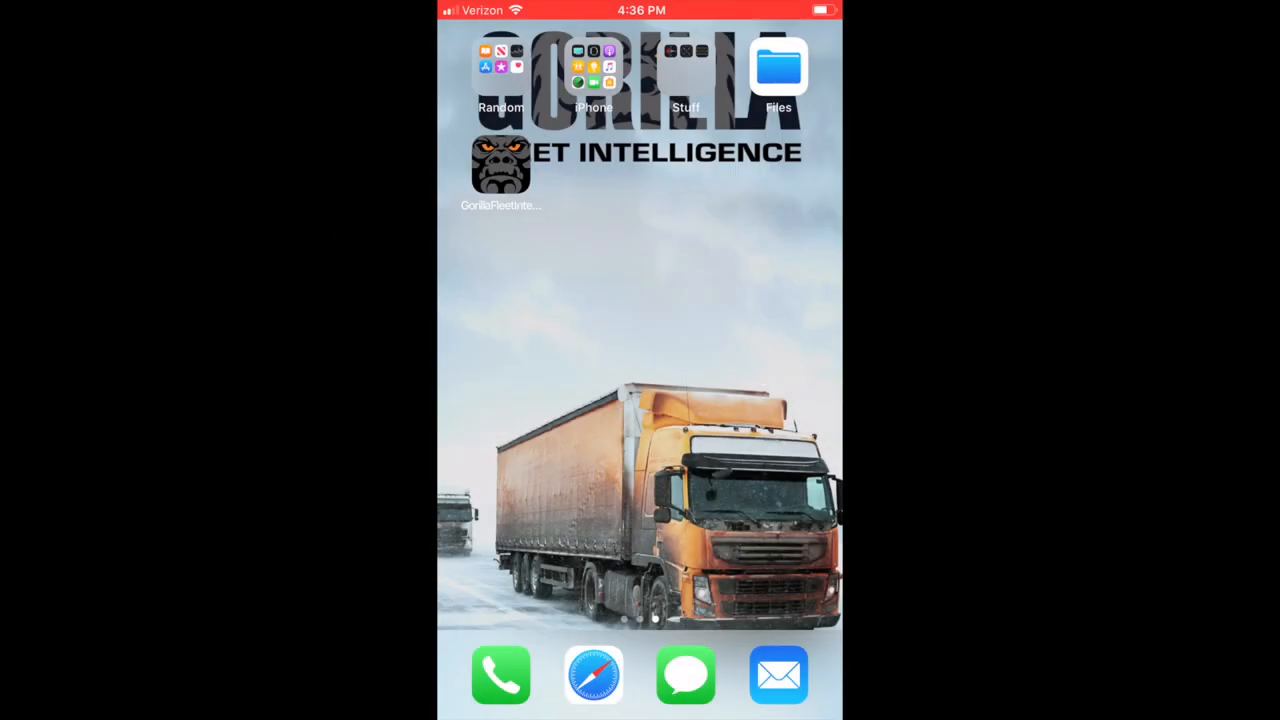
Step: Launch Gorilla Fleet Intelligence from the home screen to reach the duty-status dashboard
{"action": "left_click", "coordinate": [500, 164]}
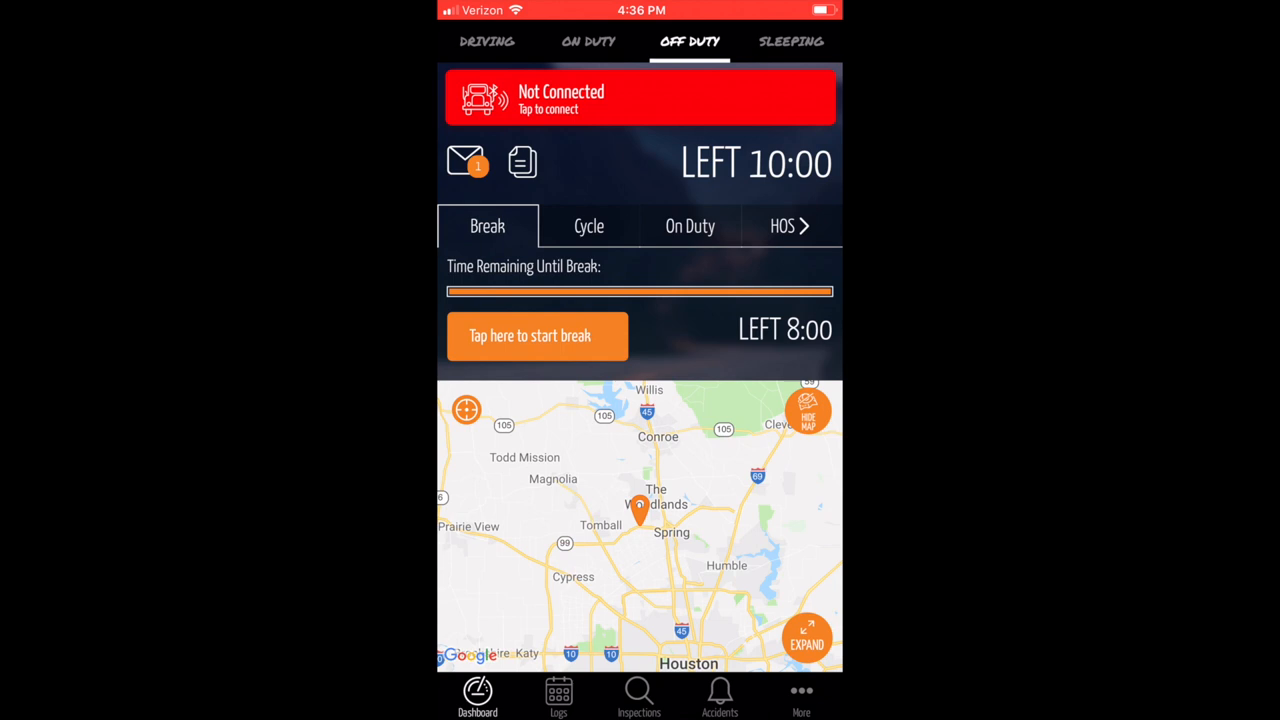
Step: Show the daily logs list and scroll down to the Friday Apr 26 log
{"action": "left_click", "coordinate": [558, 696]}
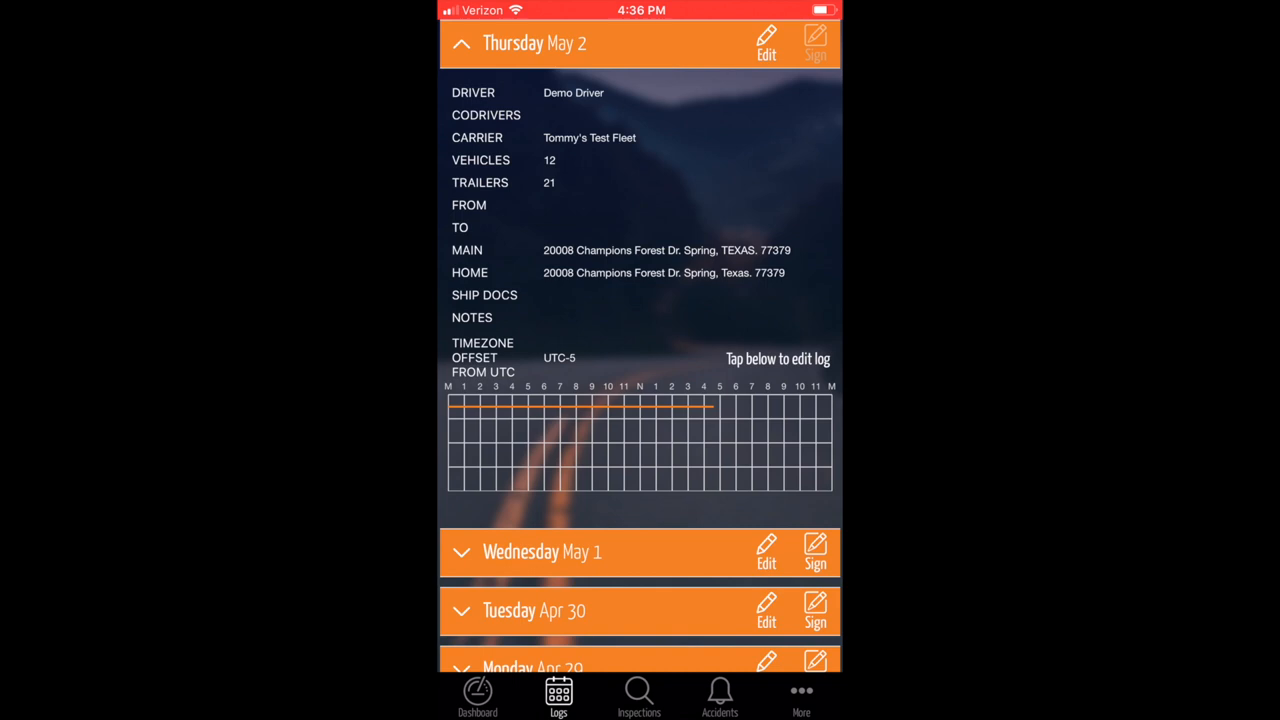
{"action": "scroll", "scroll_direction": "down", "scroll_amount": 3}
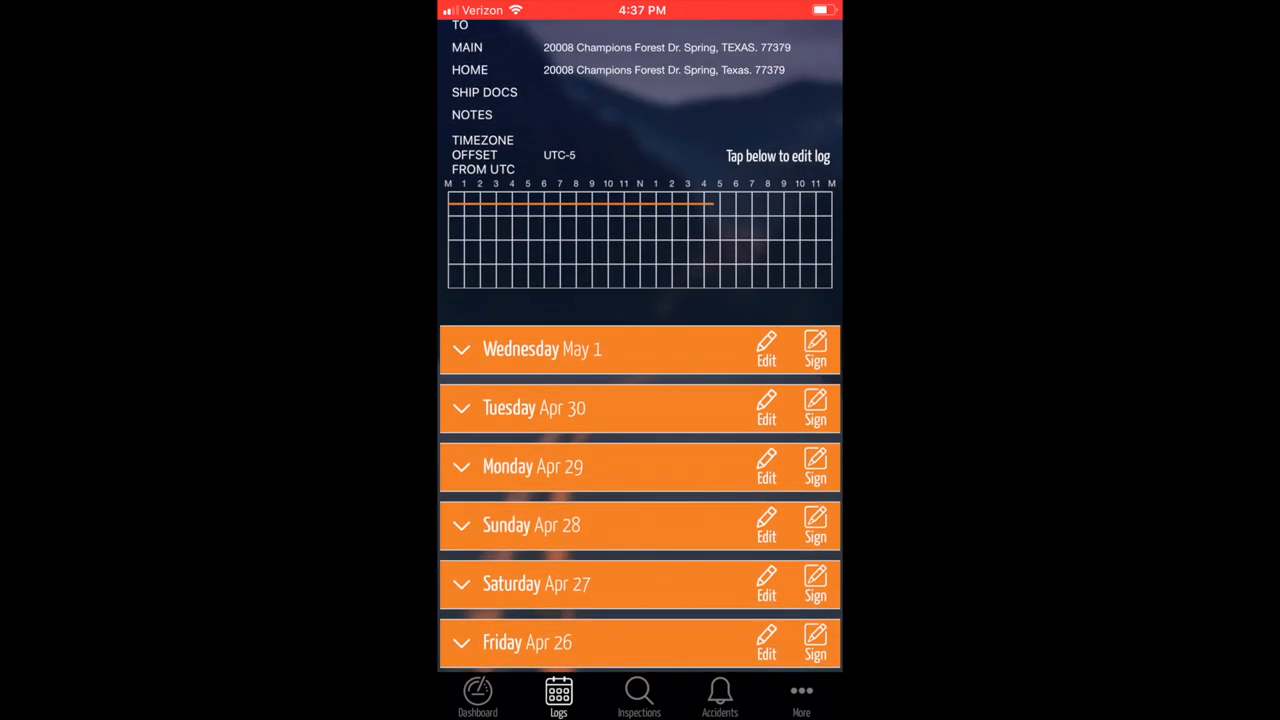
{"action": "scroll", "scroll_direction": "down", "scroll_amount": 3}
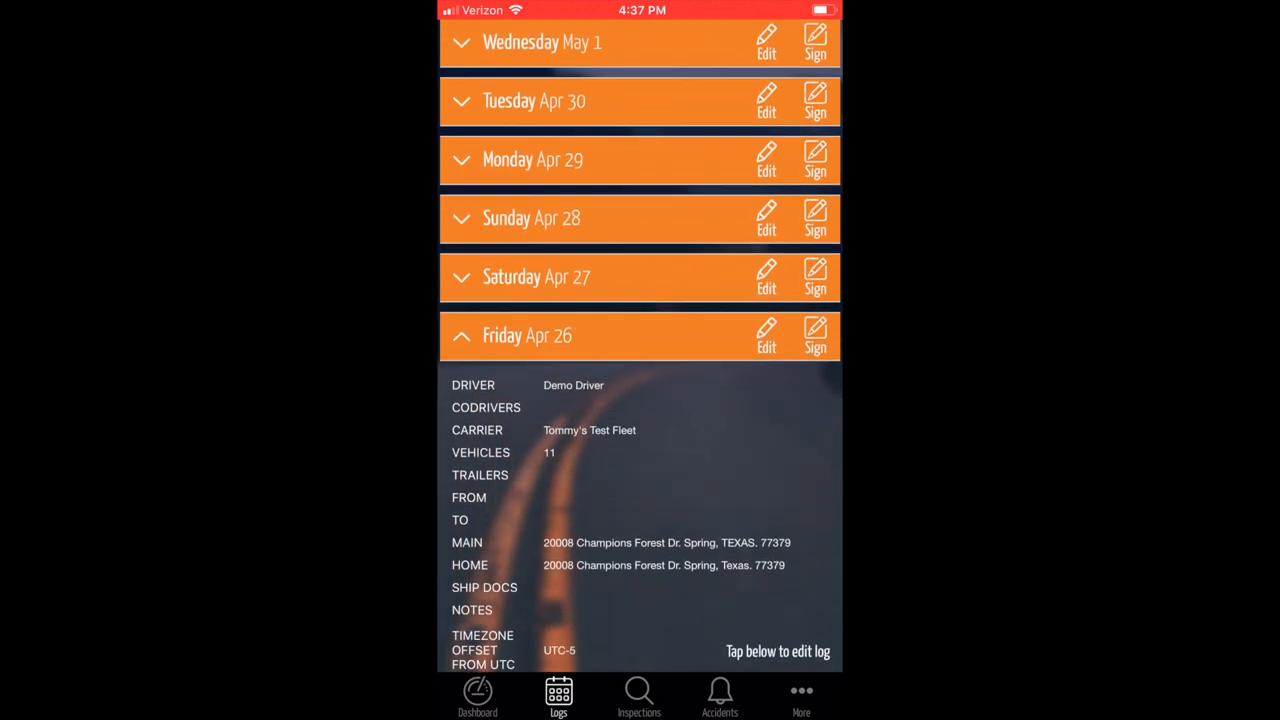
{"action": "scroll", "scroll_direction": "down", "scroll_amount": 3}
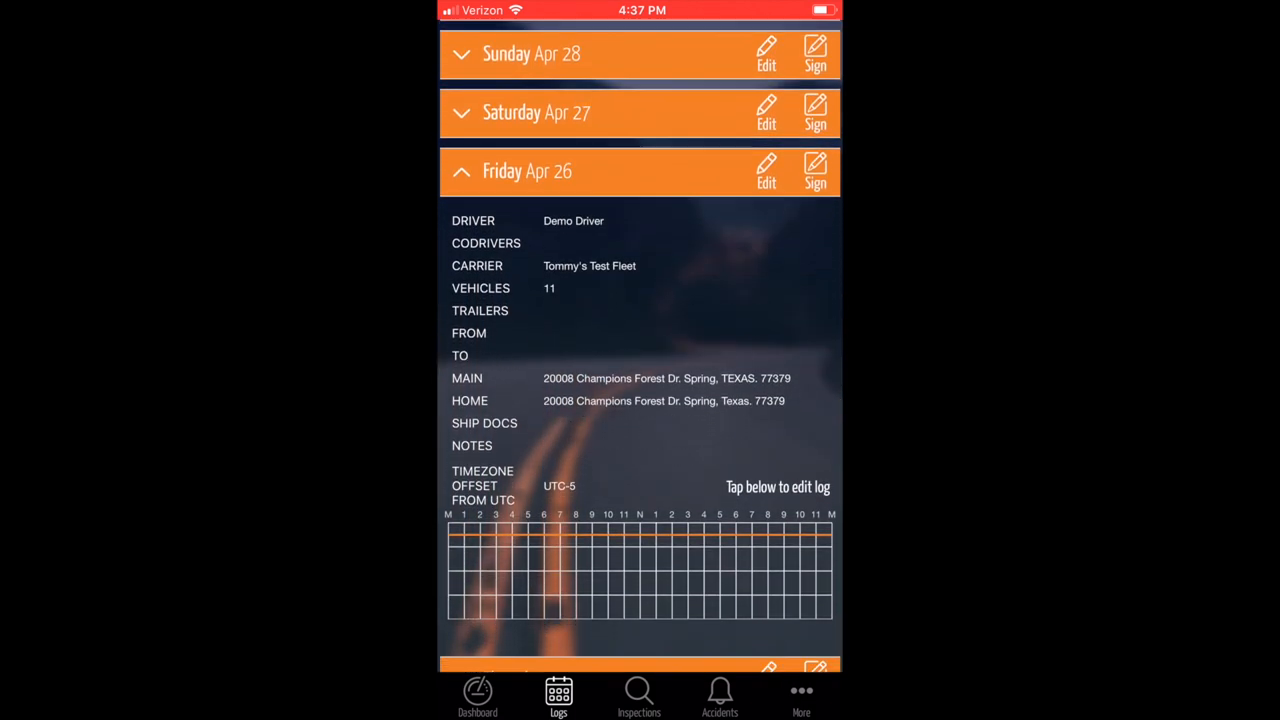
Step: Edit the Friday Apr 26 header to destination Houston and note 'Test Edit', then save it
{"action": "left_click", "coordinate": [766, 170]}
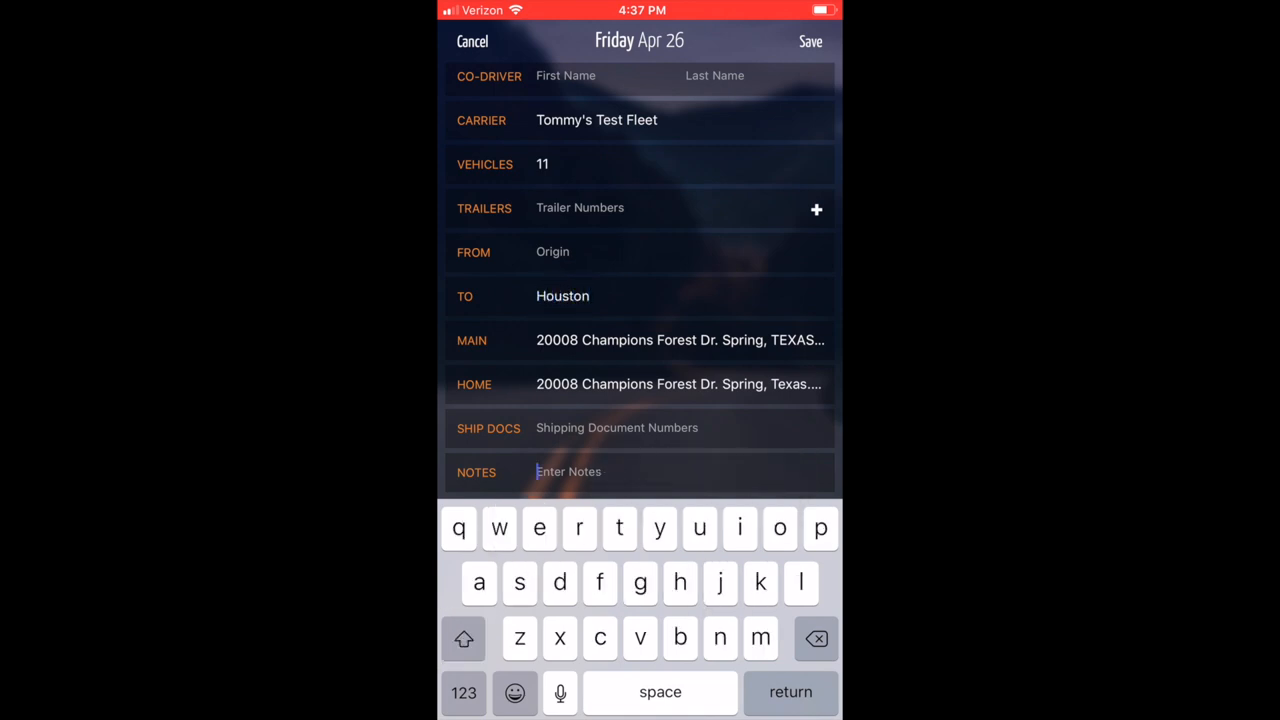
{"action": "type", "text": "Test"}
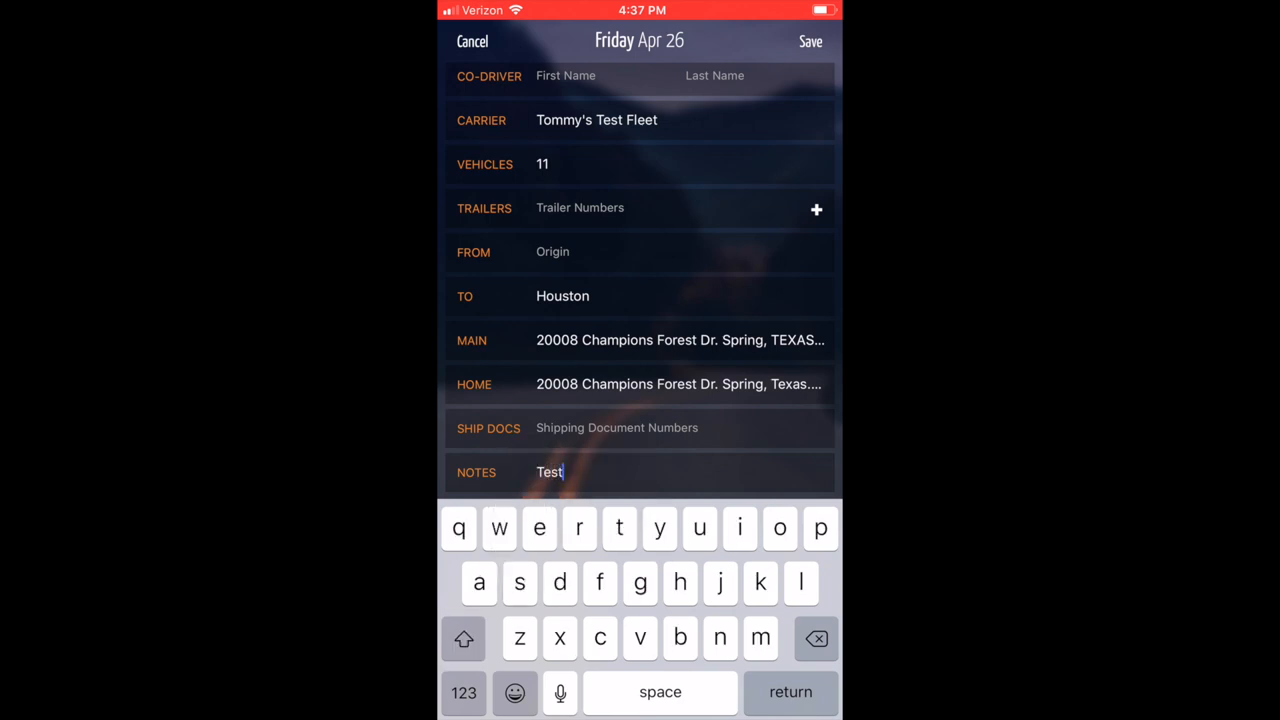
{"action": "type", "text": "Edit"}
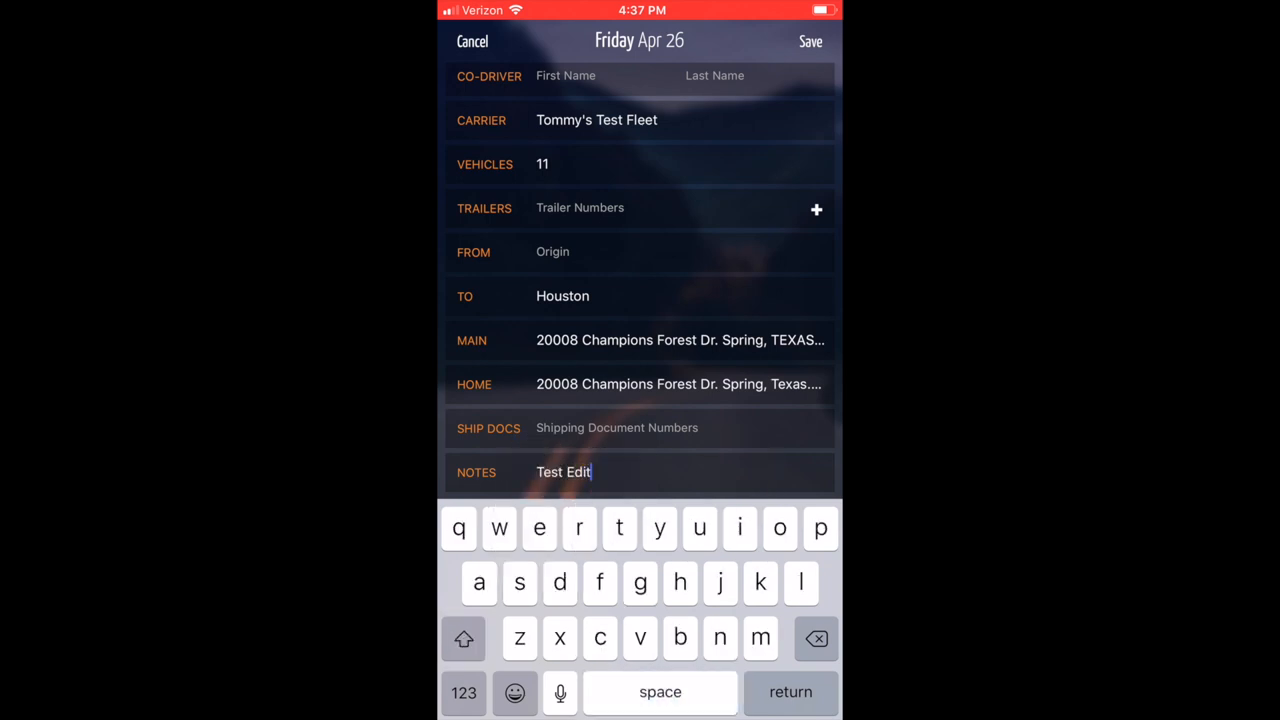
{"action": "left_click", "coordinate": [810, 40]}
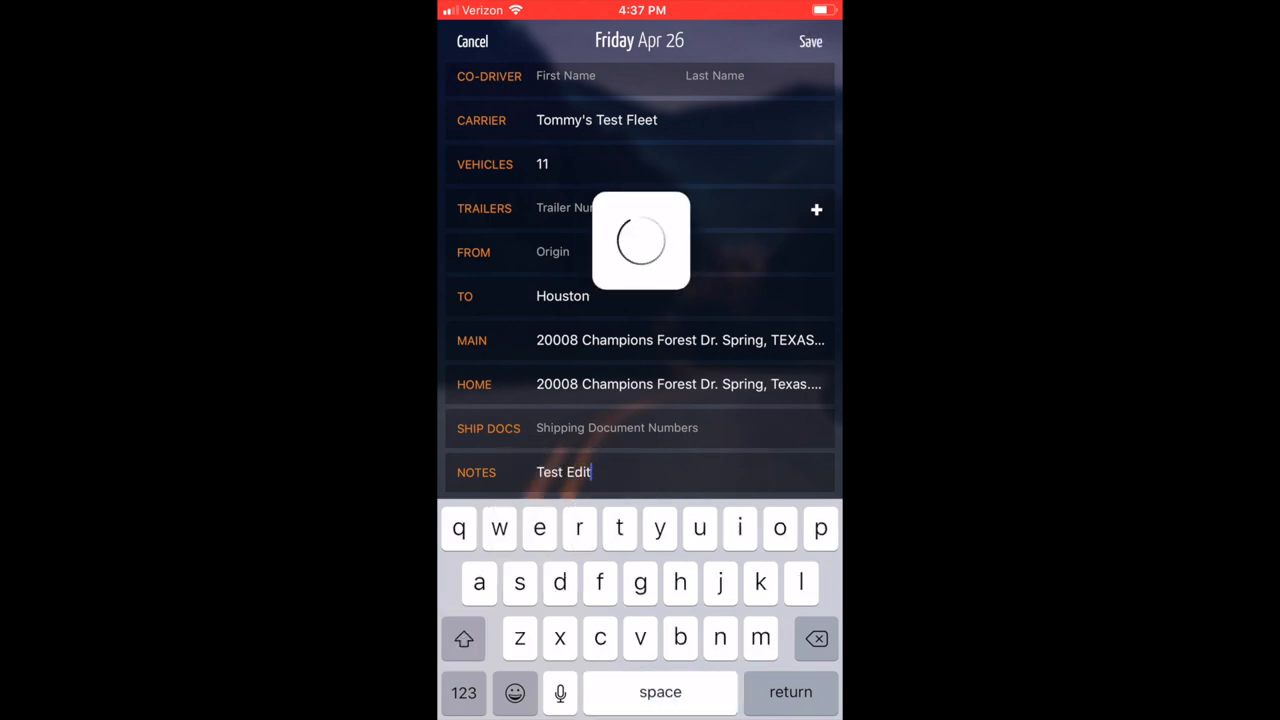
{"action": "left_click", "coordinate": [810, 40]}
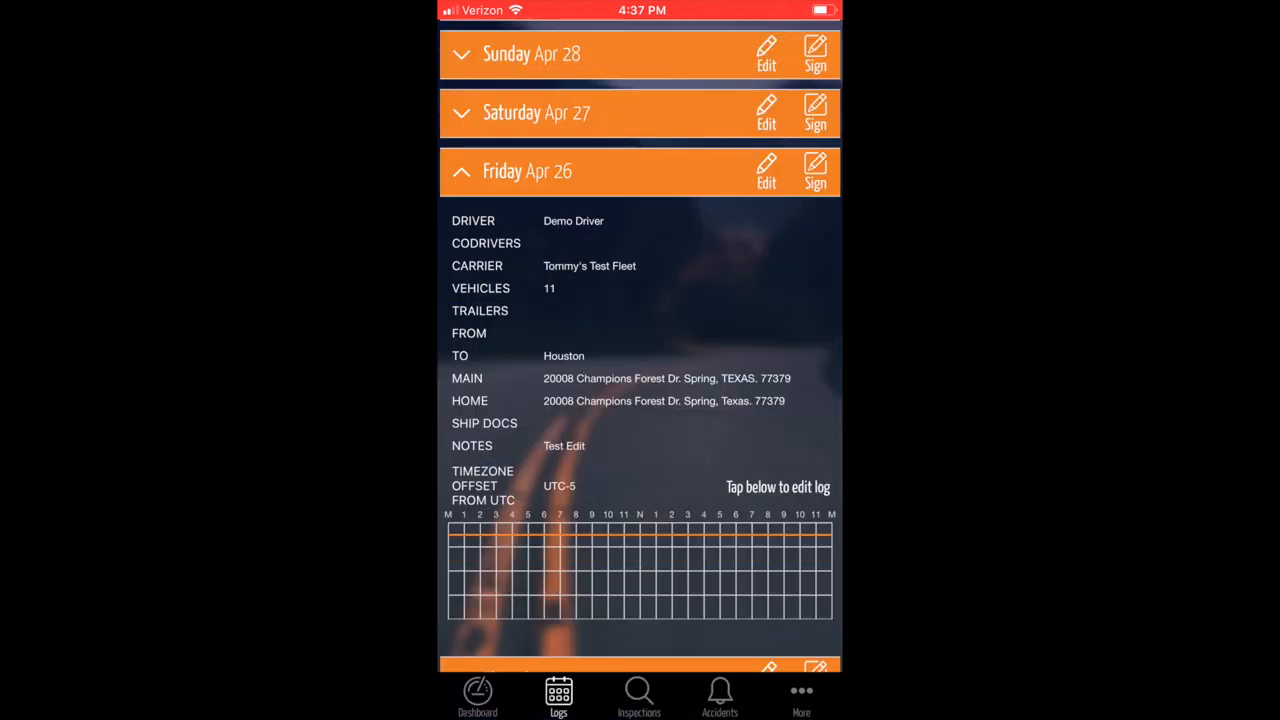
Step: Bring the Friday Apr 26 duty graph full-screen, showing its single 24h off-duty event
{"action": "scroll", "scroll_direction": "down", "scroll_amount": 3}
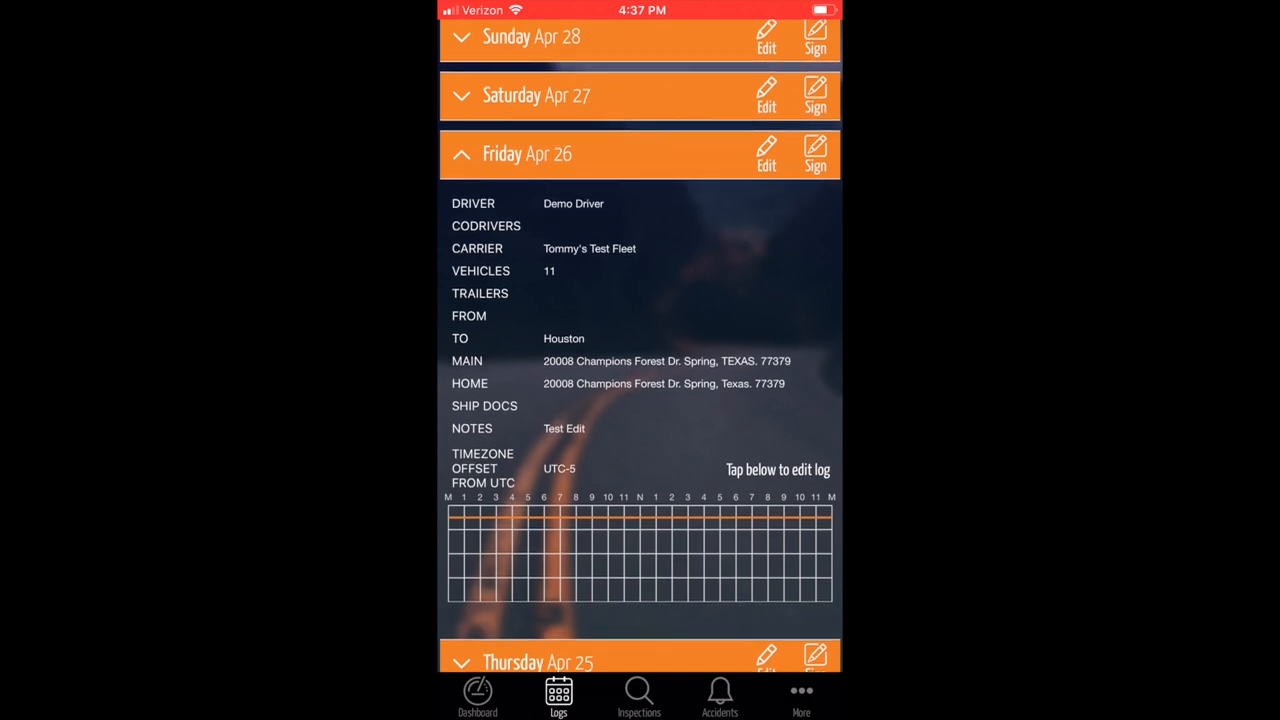
{"action": "left_click", "coordinate": [640, 550]}
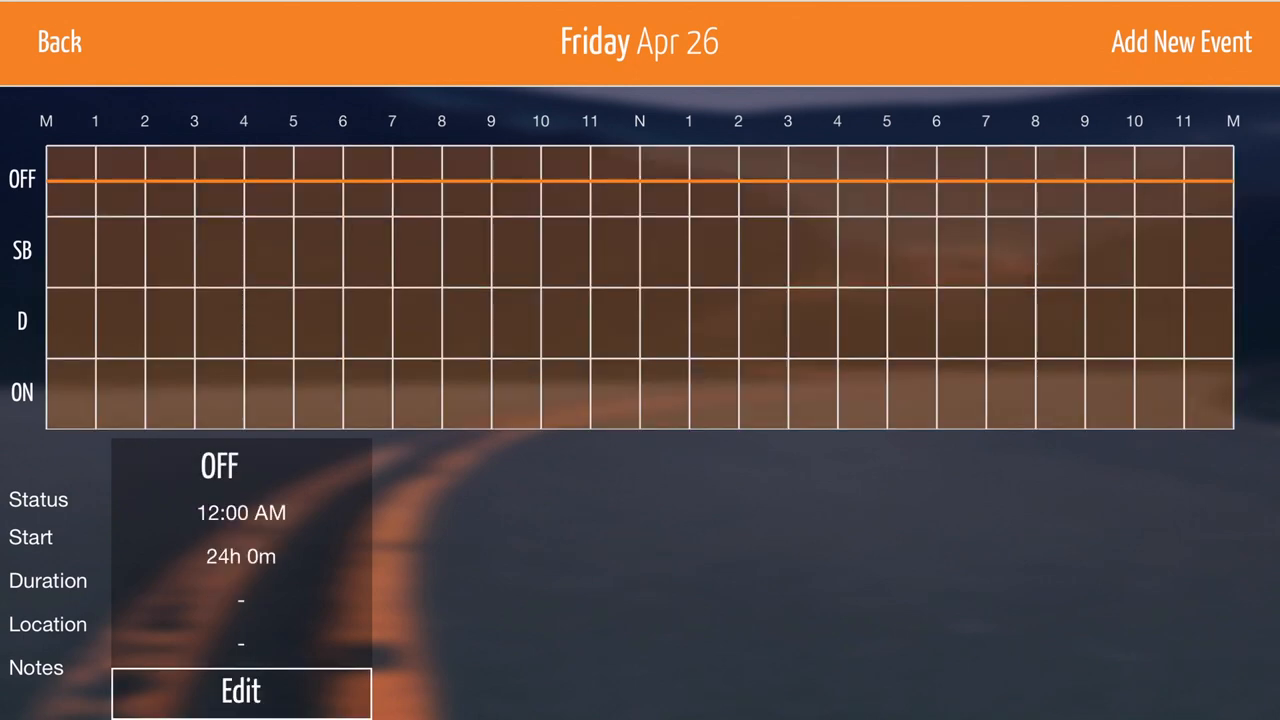
Step: Retime the all-day off-duty event to run from 8:00 AM to 10:00 AM
{"action": "left_click", "coordinate": [240, 692]}
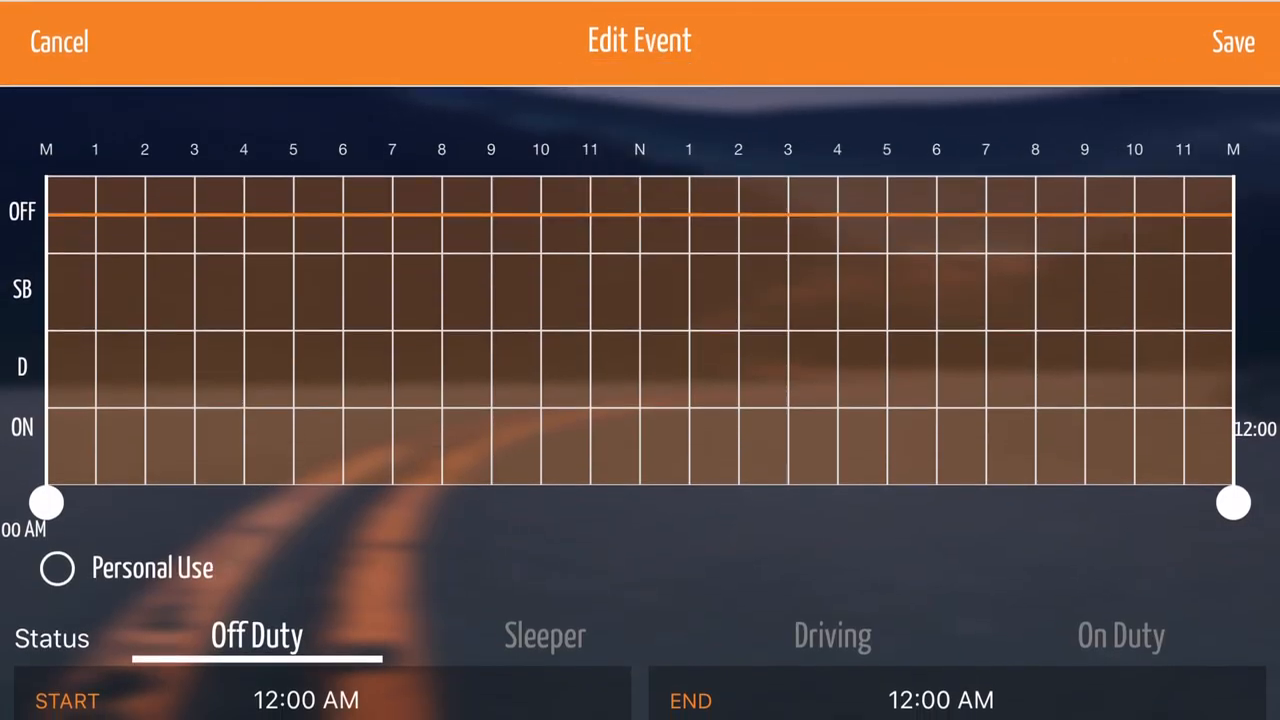
{"action": "left_click_drag", "start_coordinate": [1232, 502], "coordinate": [1036, 502]}
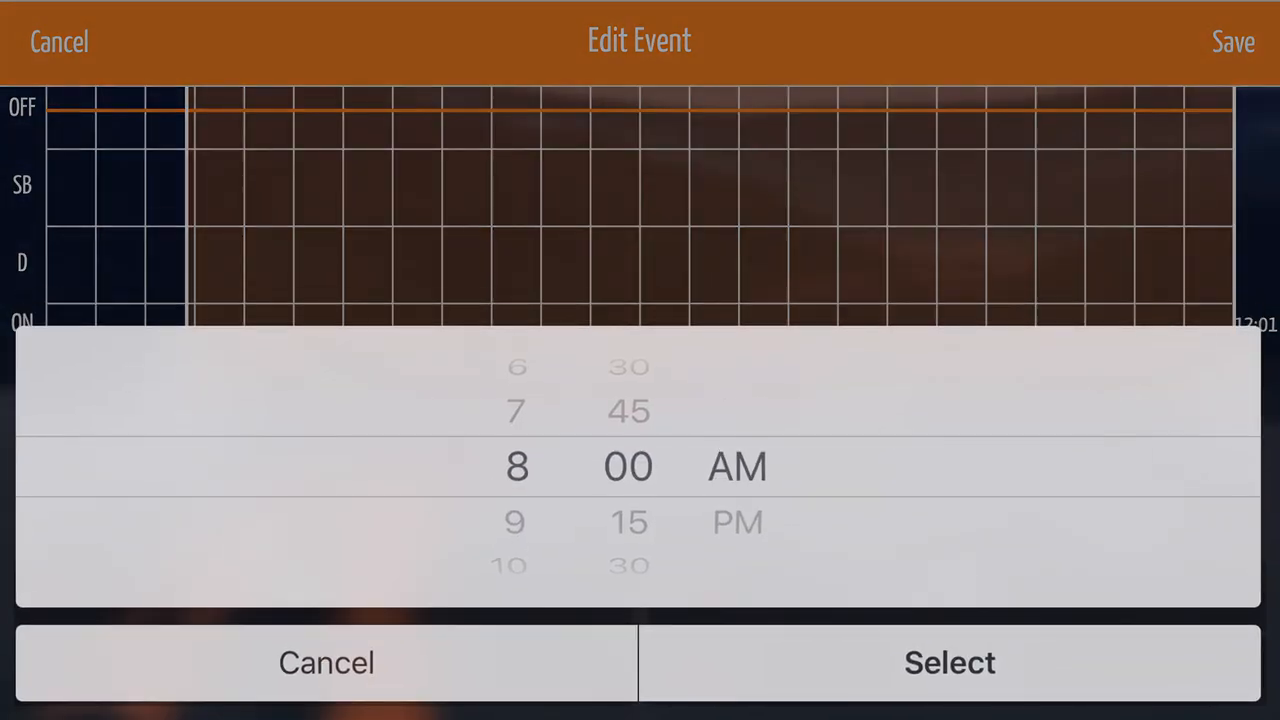
{"action": "scroll", "scroll_direction": "down", "scroll_amount": 3}
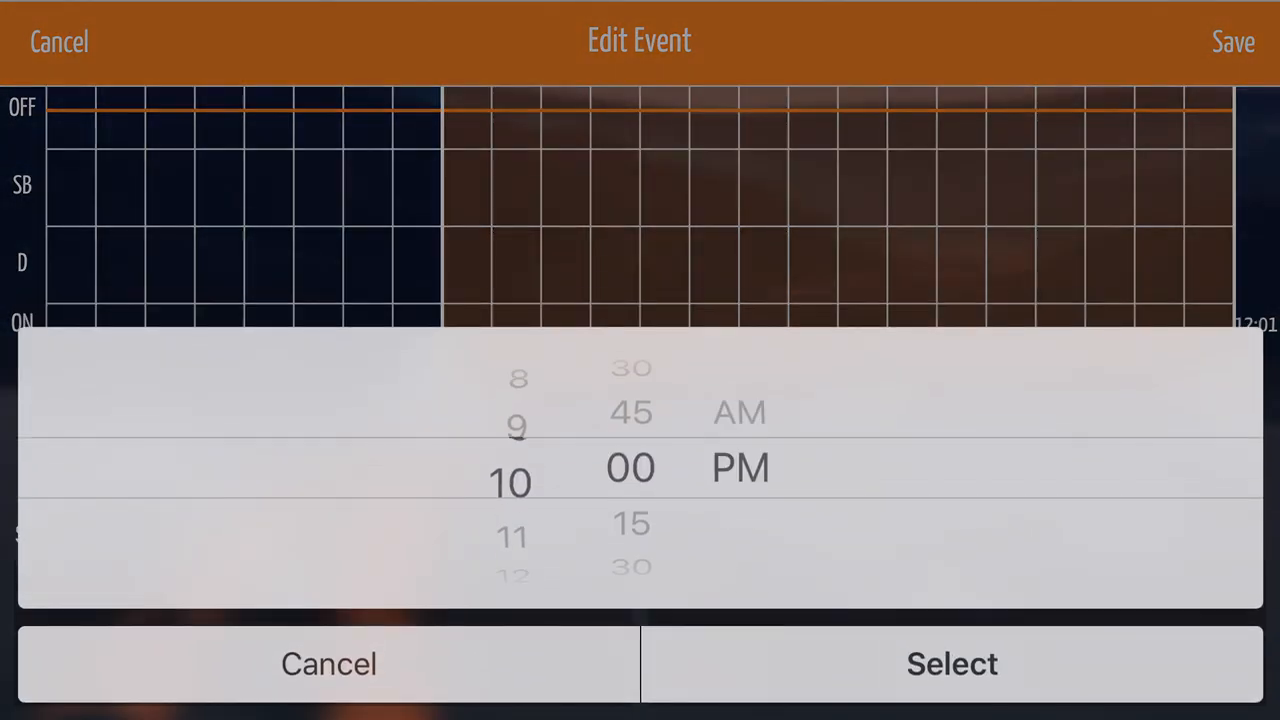
{"action": "left_click", "coordinate": [952, 664]}
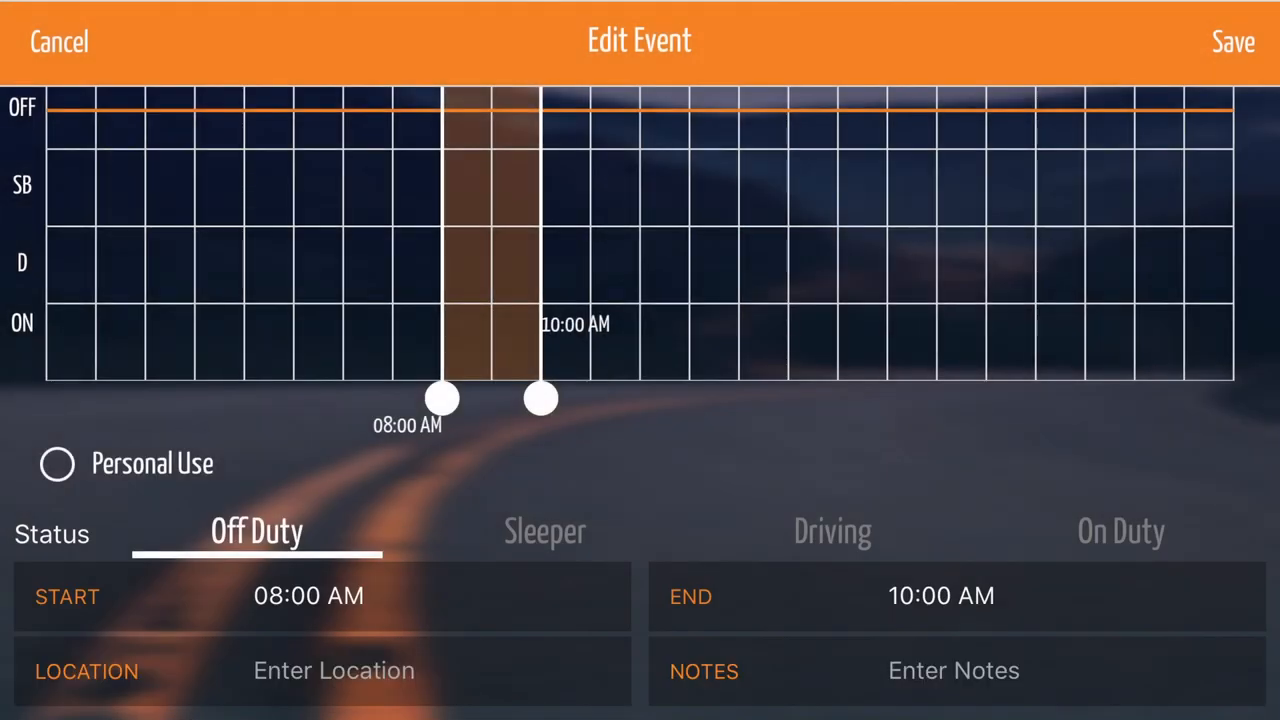
{"action": "left_click", "coordinate": [334, 670]}
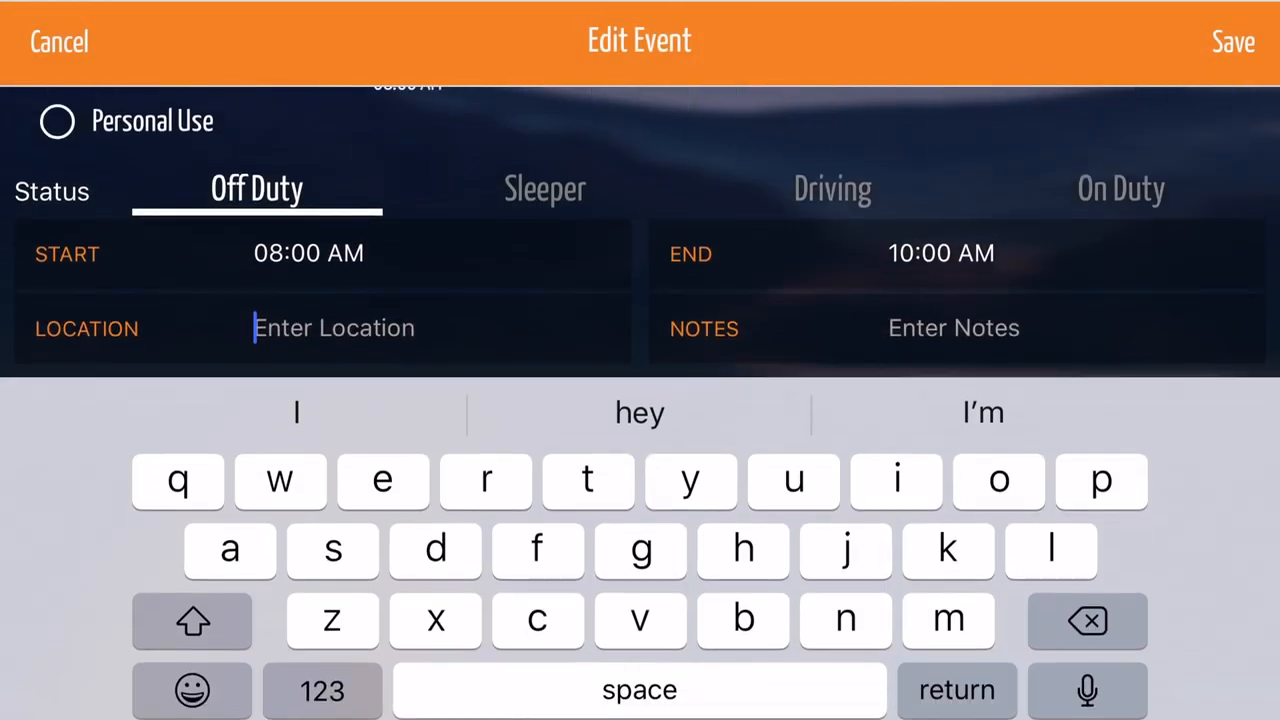
Step: Enter Houston as the event's location and 'post trip' as its note
{"action": "type", "text": "H"}
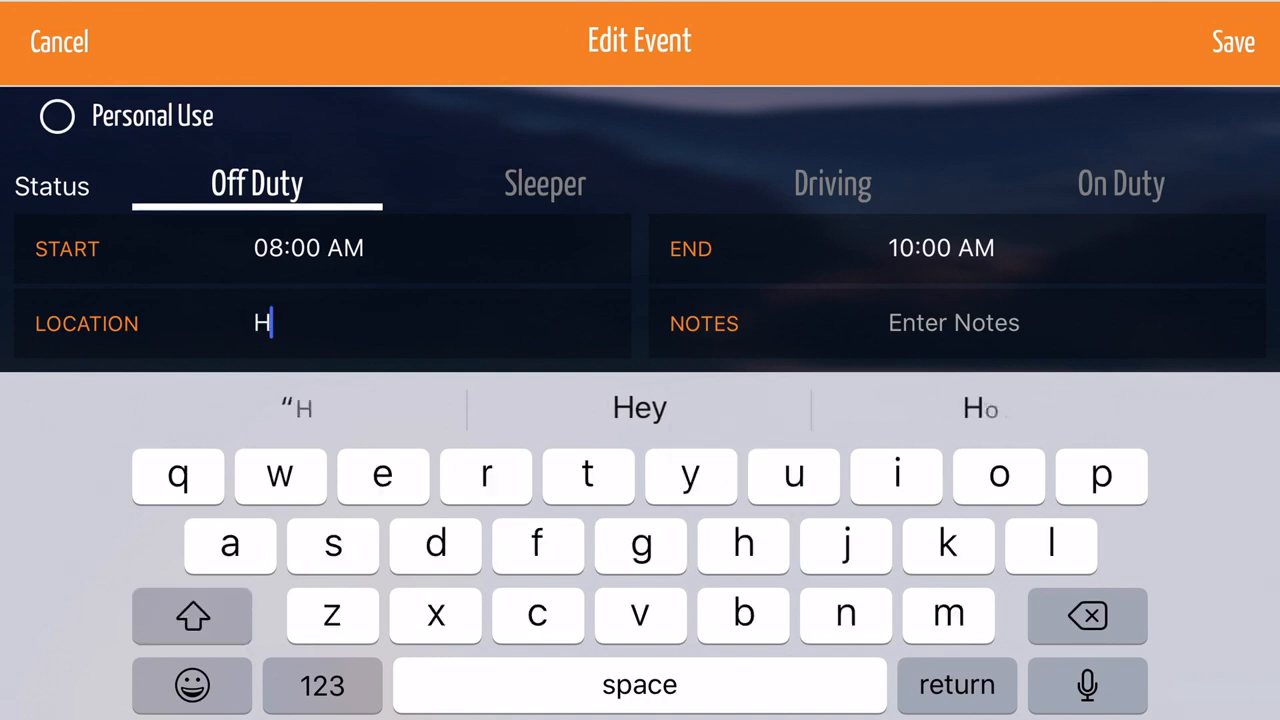
{"action": "type", "text": "ouston"}
{"action": "left_click", "coordinate": [956, 322]}
{"action": "type", "text": "post trip"}
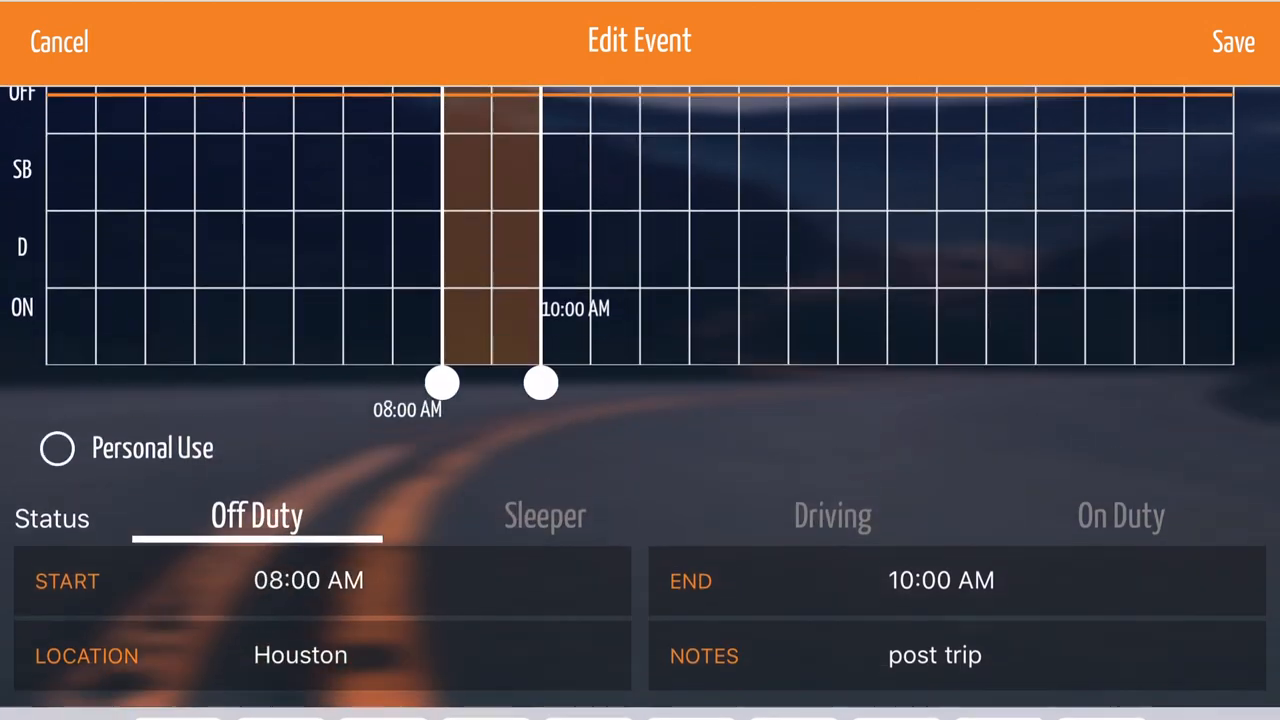
Step: Cycle the event status through Sleeper, On Duty and Off Duty, ending on Sleeper
{"action": "left_click", "coordinate": [544, 516]}
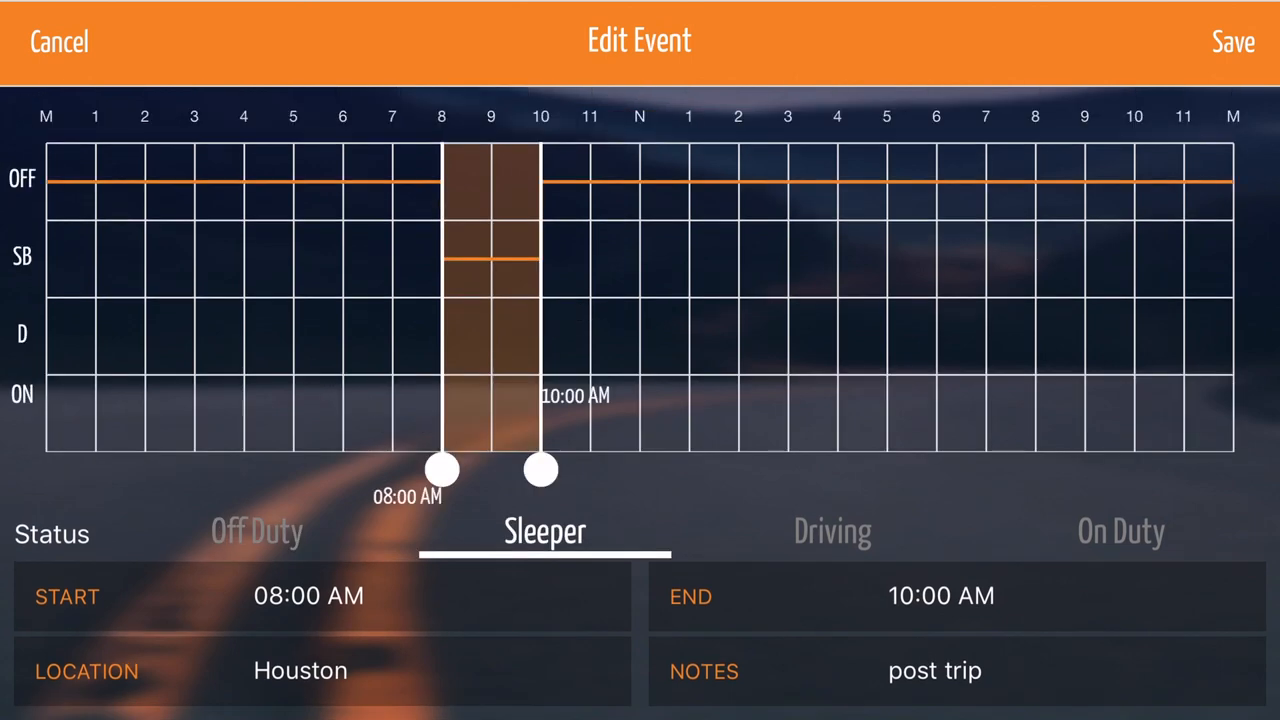
{"action": "left_click", "coordinate": [1120, 532]}
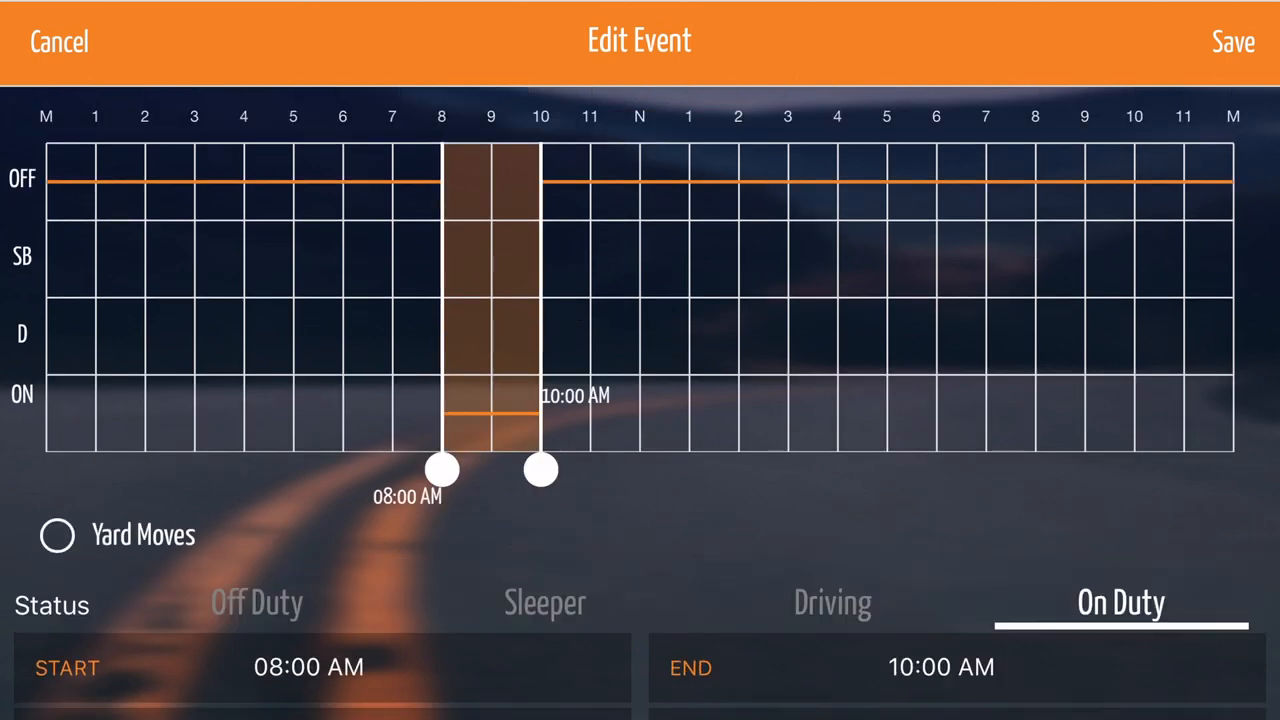
{"action": "left_click", "coordinate": [544, 602]}
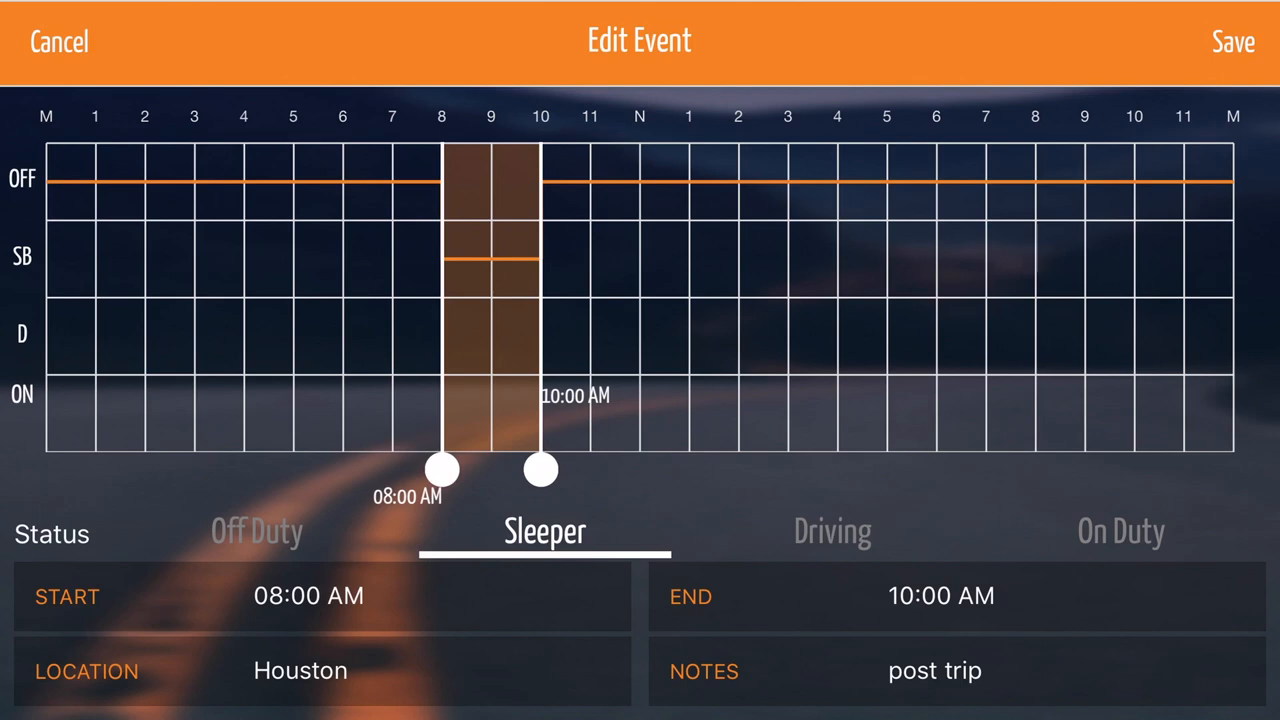
{"action": "left_click", "coordinate": [256, 532]}
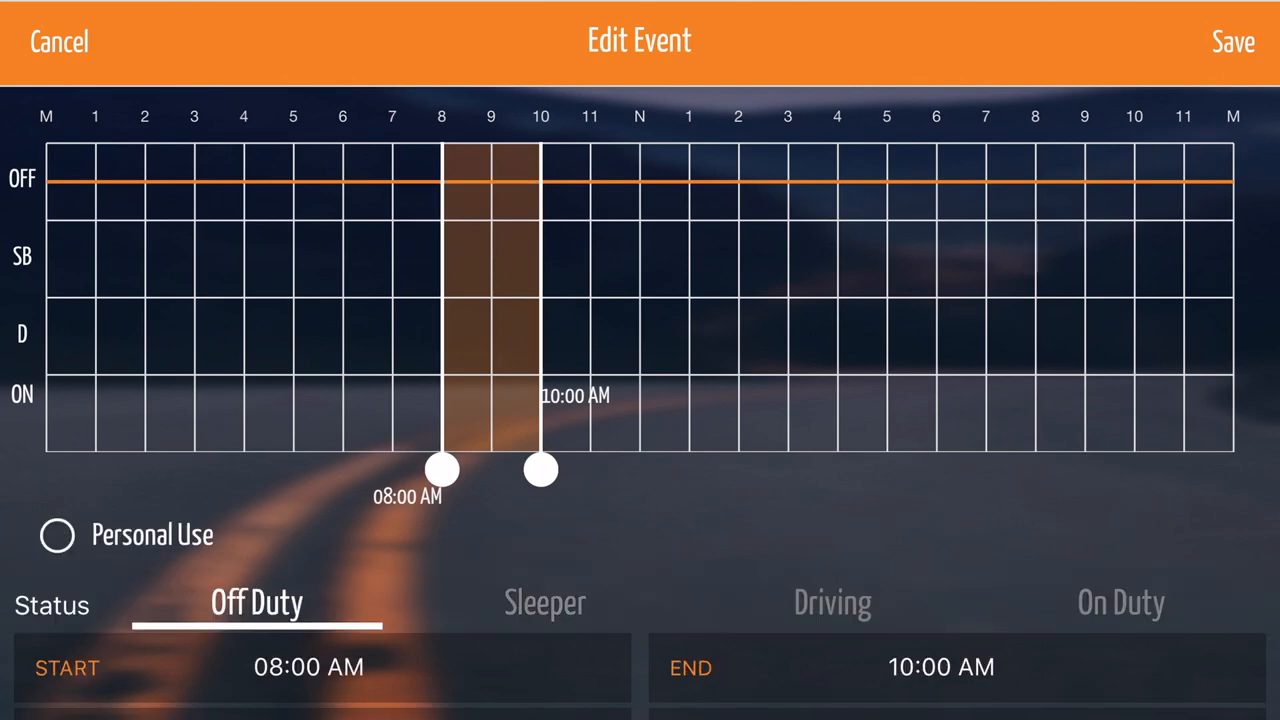
{"action": "left_click", "coordinate": [544, 602]}
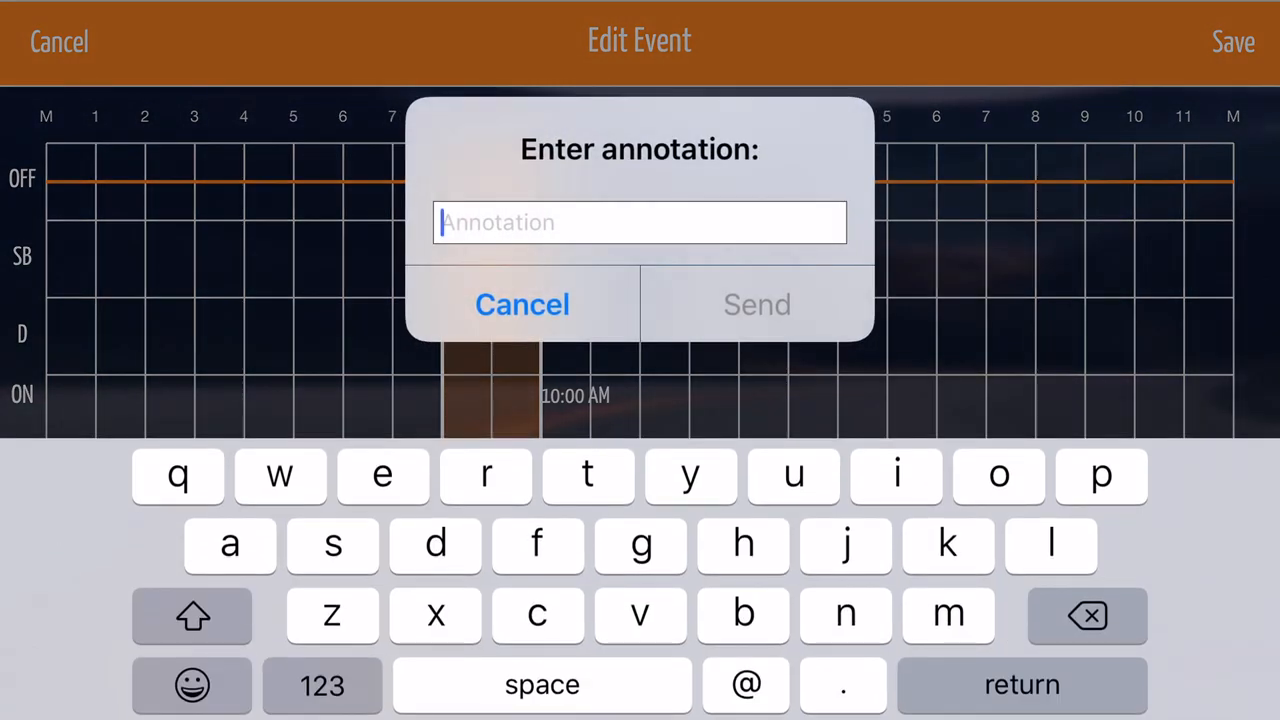
Step: Submit the annotation 'Test Edit' for the sleeper event and return to the daily logs list
{"action": "type", "text": "e"}
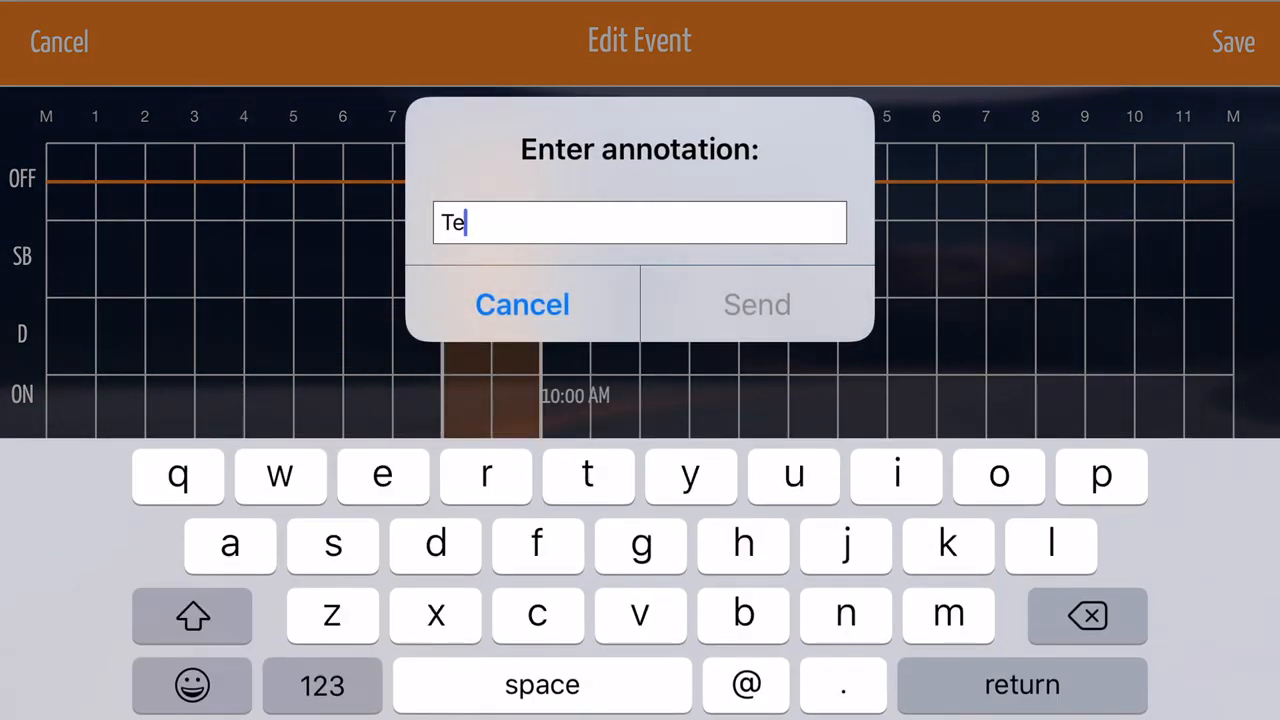
{"action": "type", "text": "st Edi"}
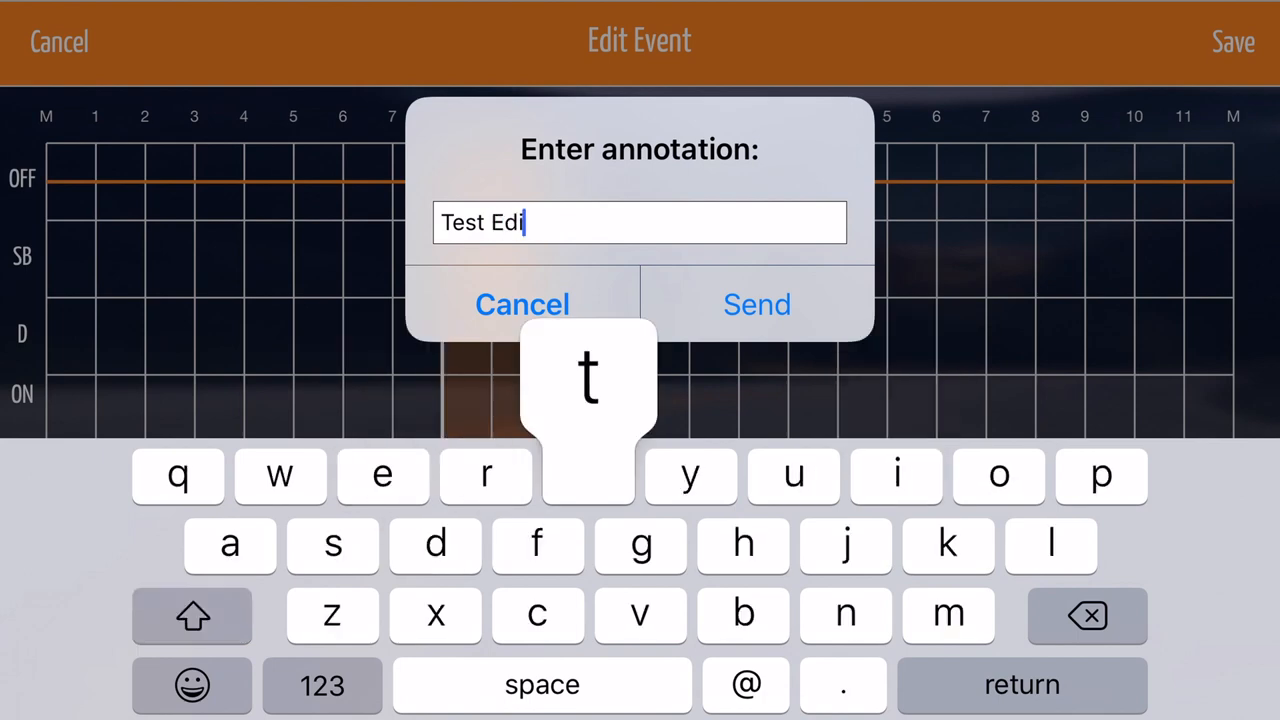
{"action": "left_click", "coordinate": [756, 304]}
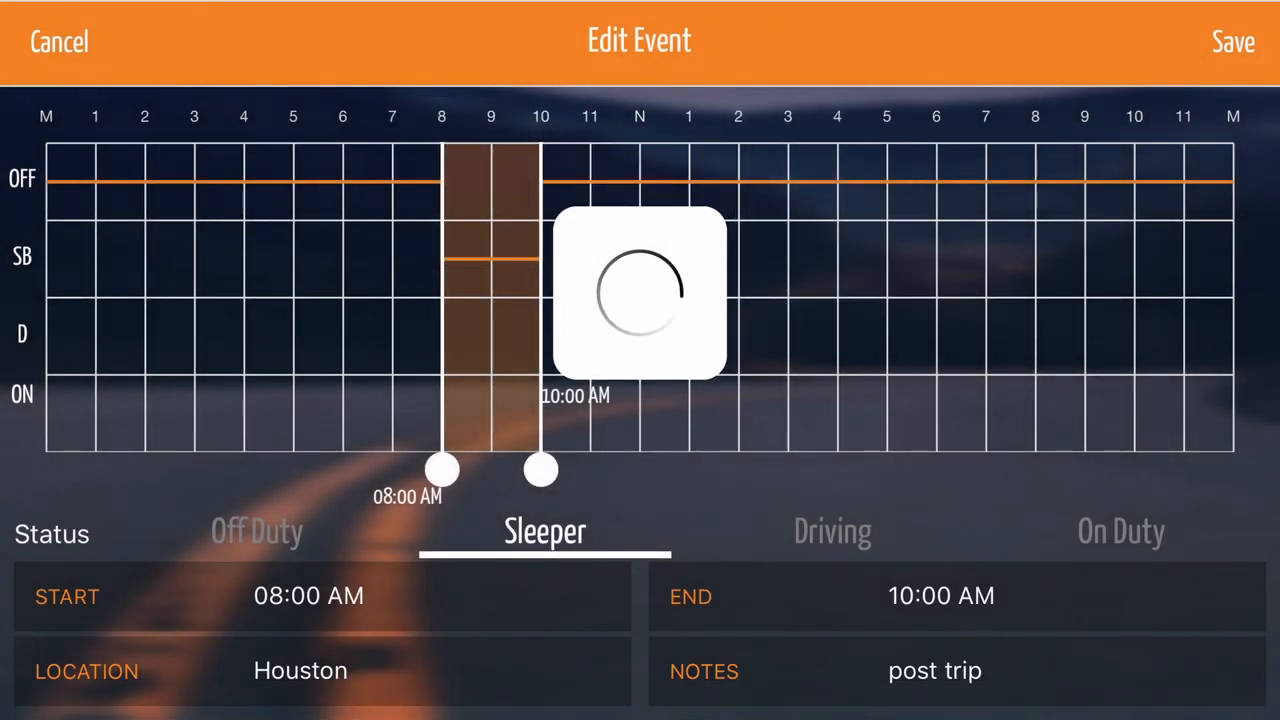
{"action": "left_click", "coordinate": [1232, 40]}
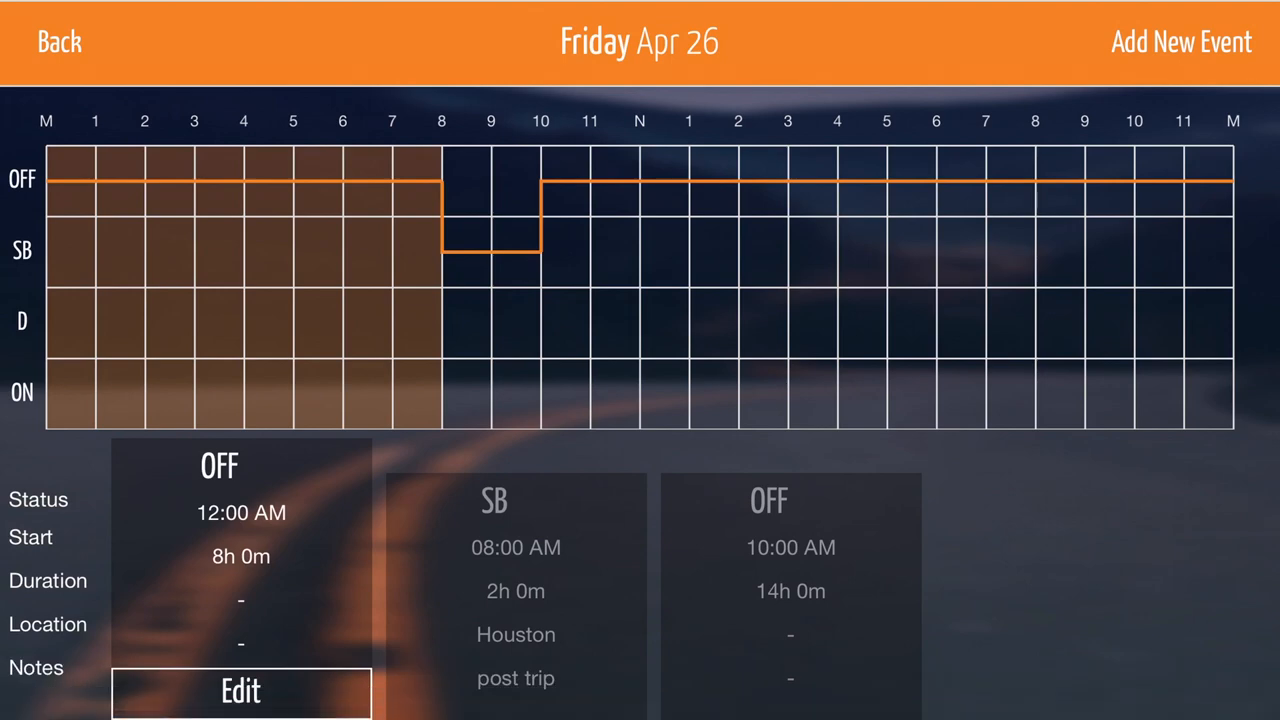
{"action": "left_click", "coordinate": [60, 40]}
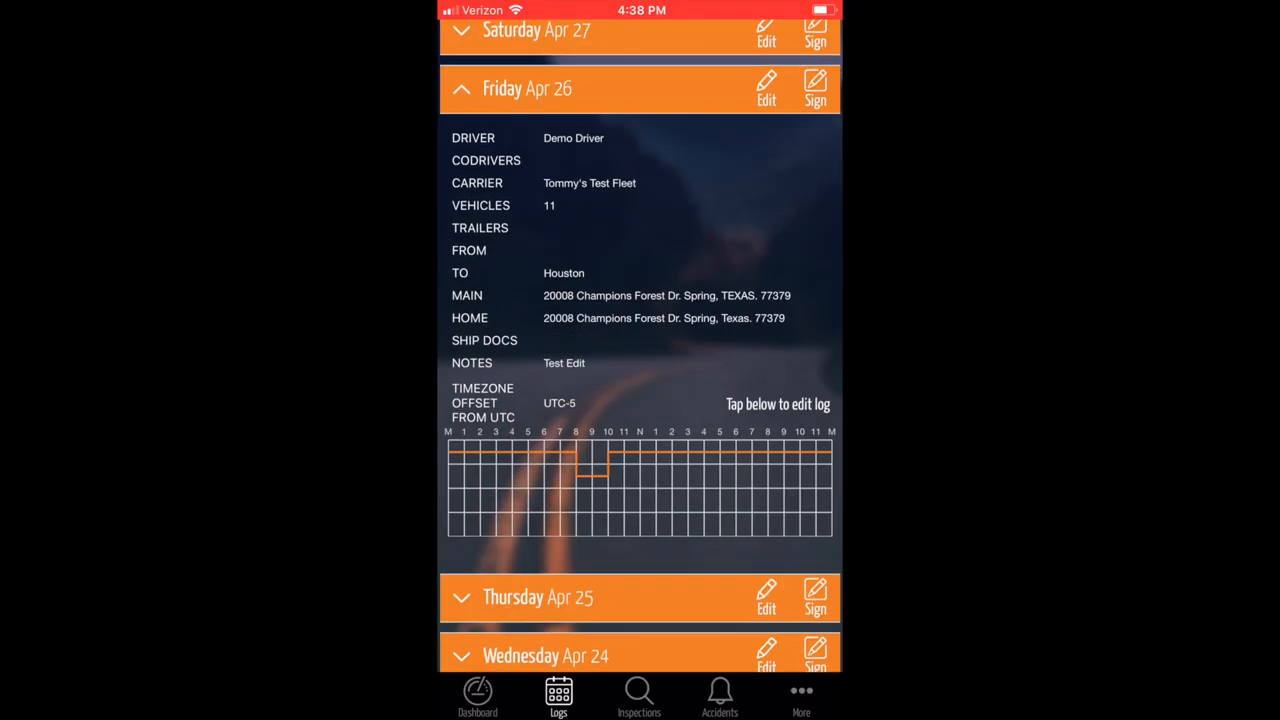